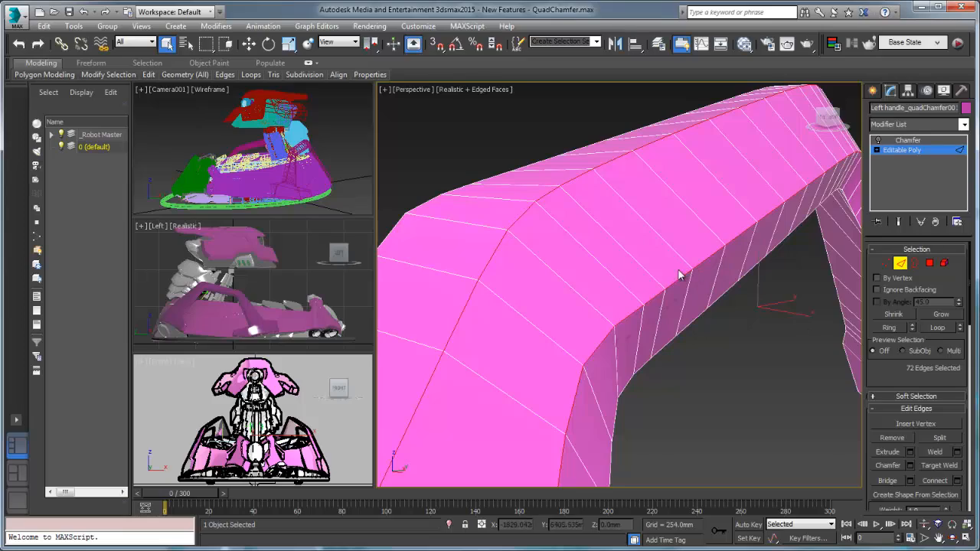
Open the Chamfer caddy for the handle's 72 selected edges from the quad menu
right_click(681, 275)
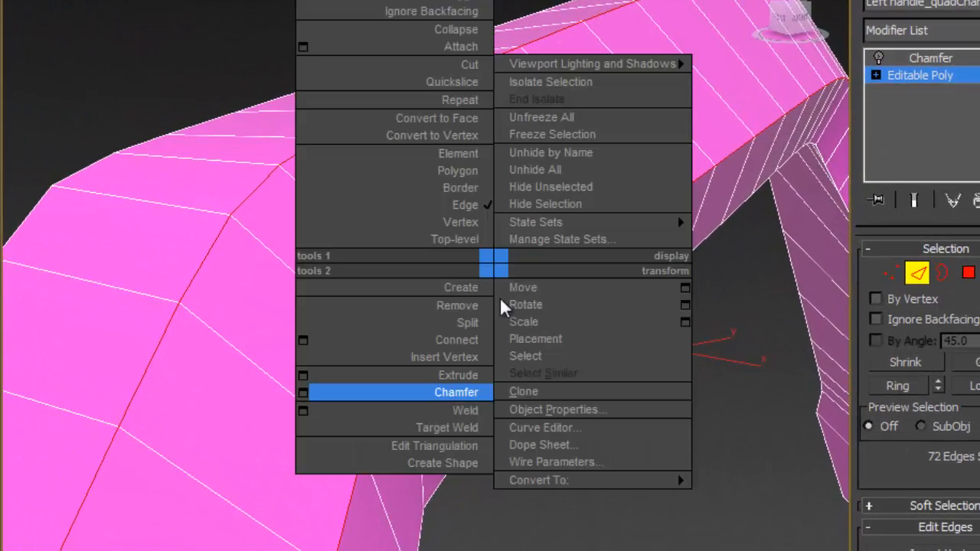
left_click(456, 392)
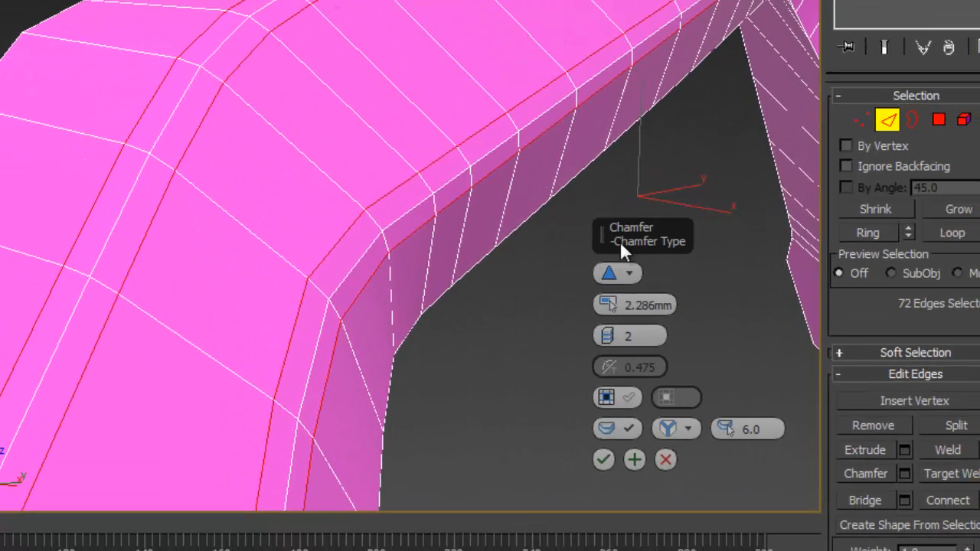
Switch the chamfer type to Quad Chamfer and adjust the segment count
left_click(617, 273)
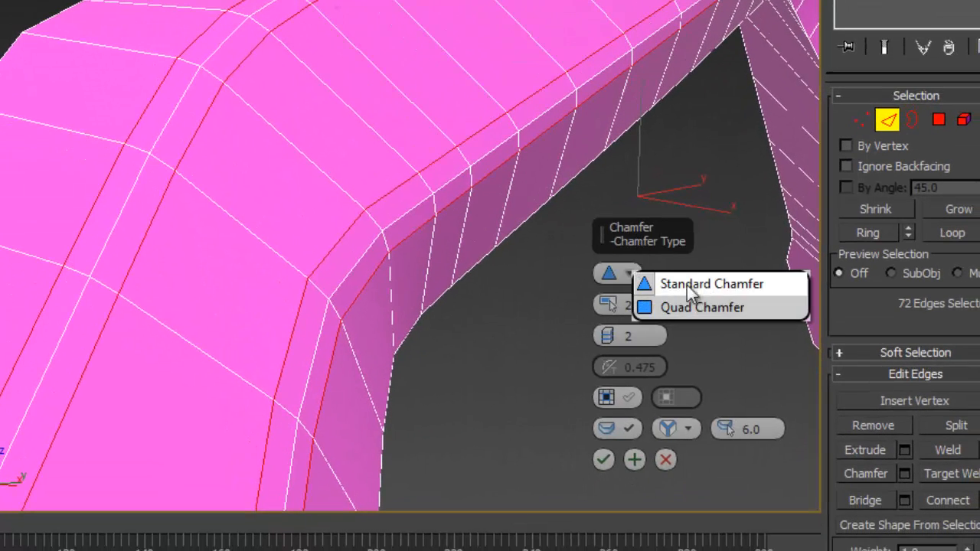
mouse_move(770, 320)
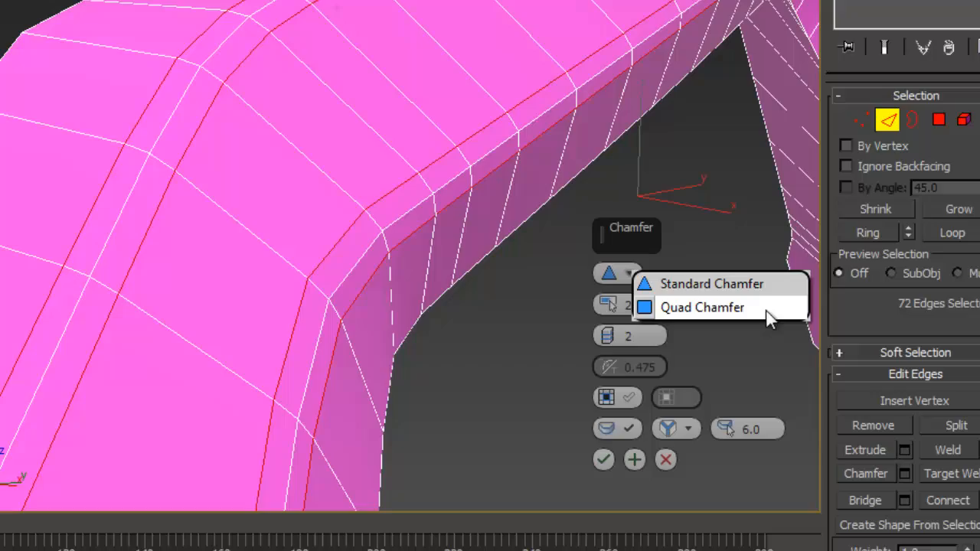
left_click(702, 307)
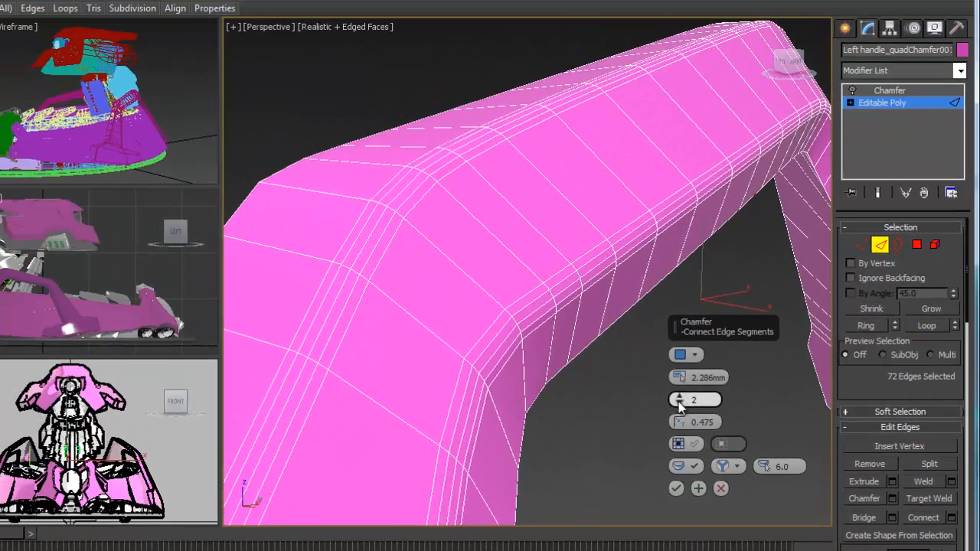
left_click(680, 403)
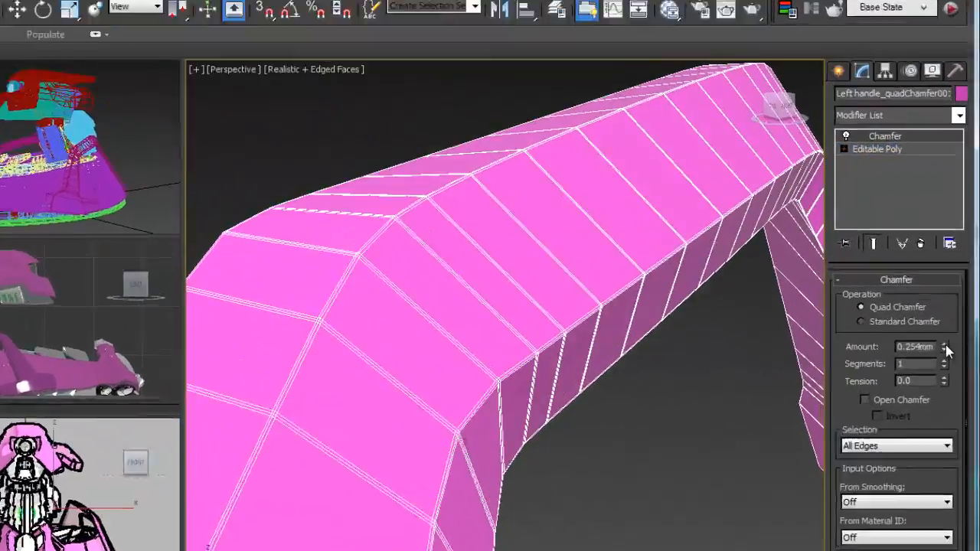
Raise the Chamfer modifier amount to 2.286 mm
left_click(944, 343)
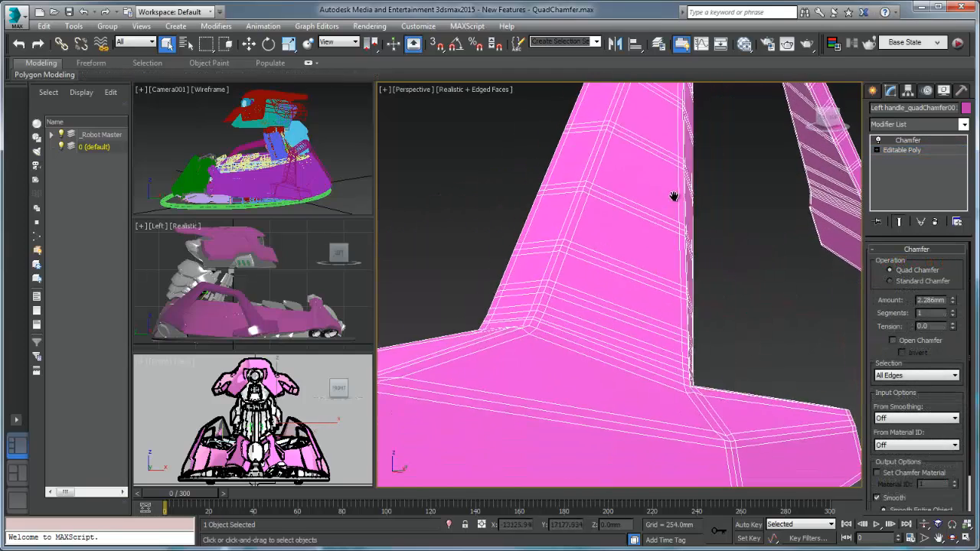
Orbit around the handle to inspect the quad chamfer on its bends, leg and full arch
left_click_drag(674, 197, 632, 271)
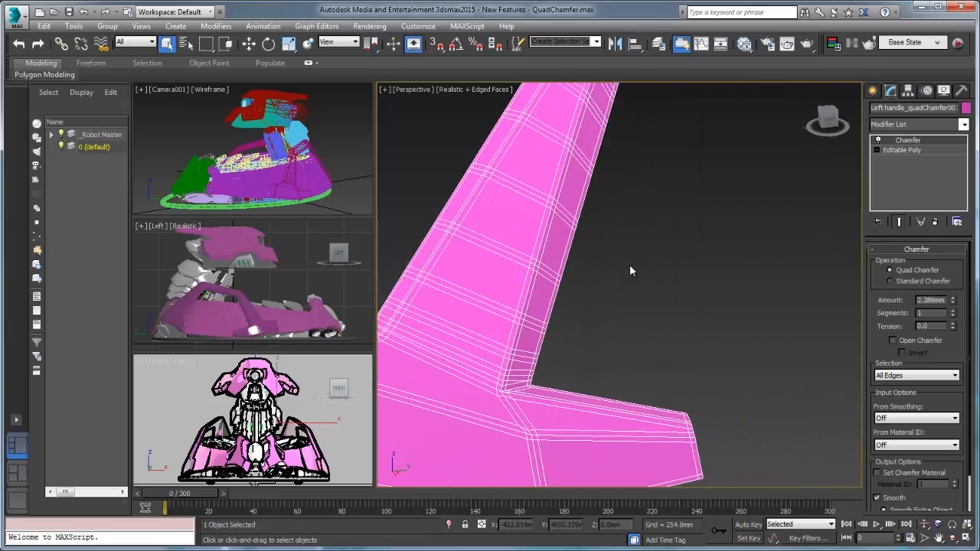
left_click_drag(631, 271, 663, 314)
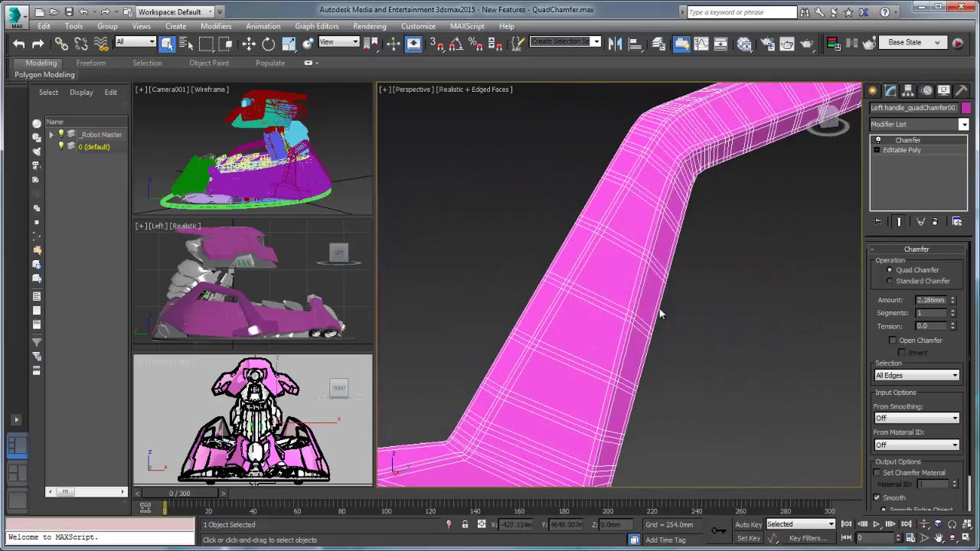
left_click_drag(663, 314, 605, 280)
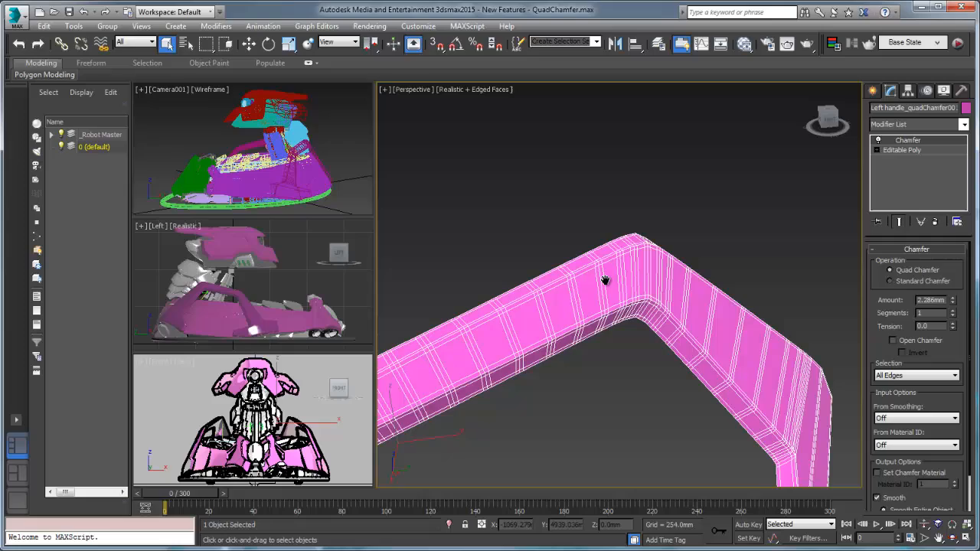
left_click_drag(605, 279, 796, 213)
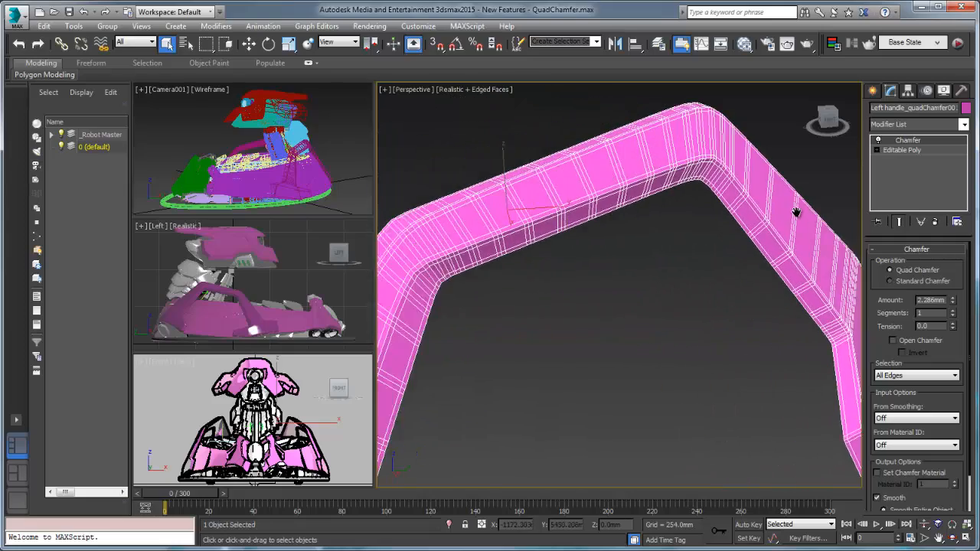